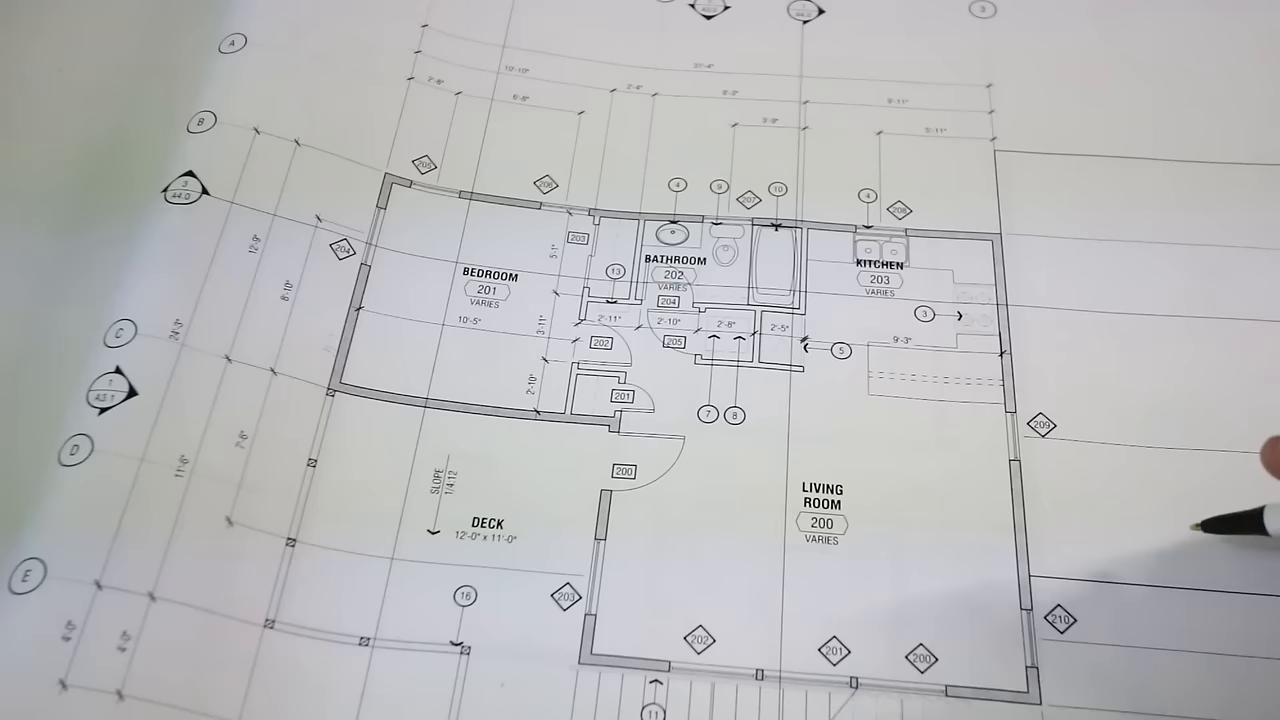
mouse_move(800, 290)
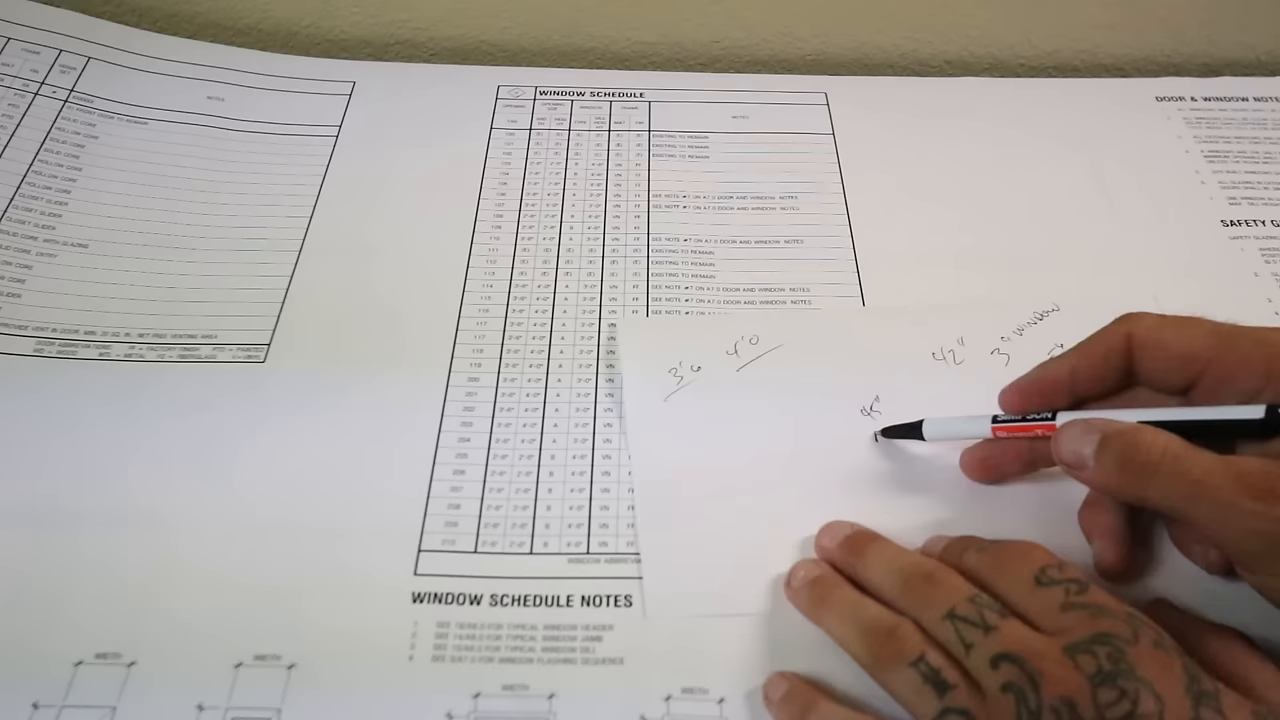
type("2½")
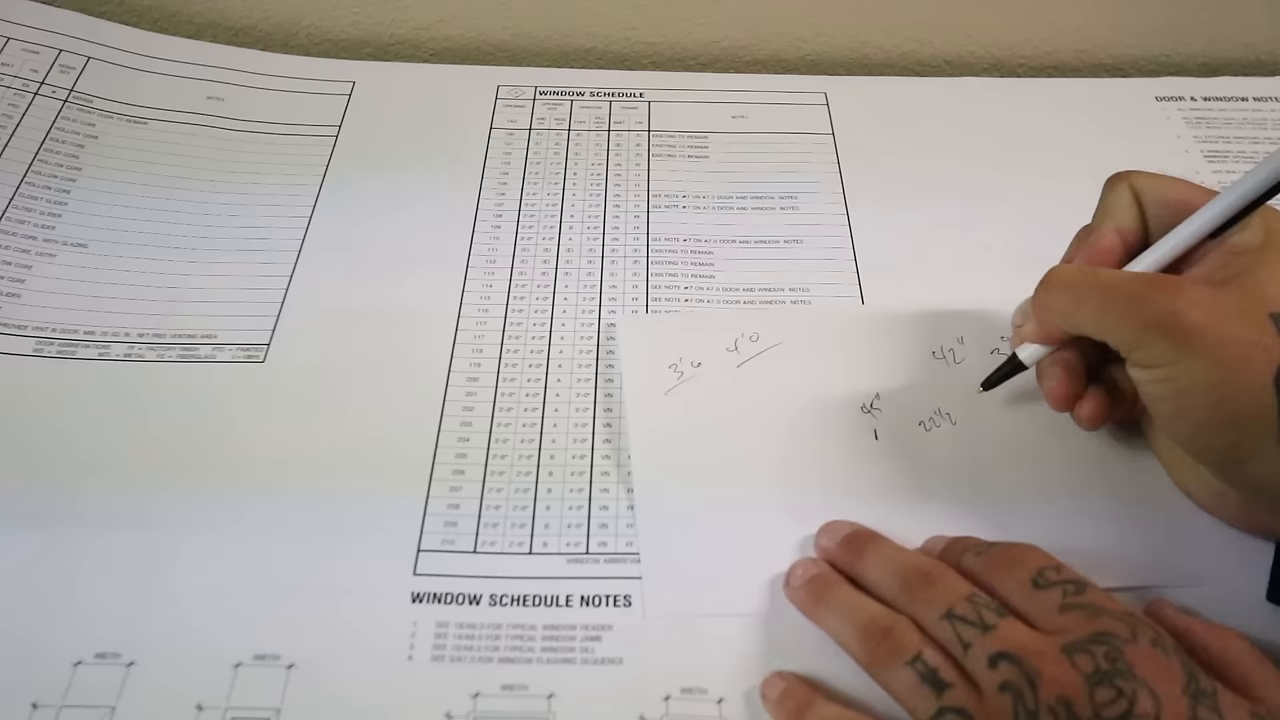